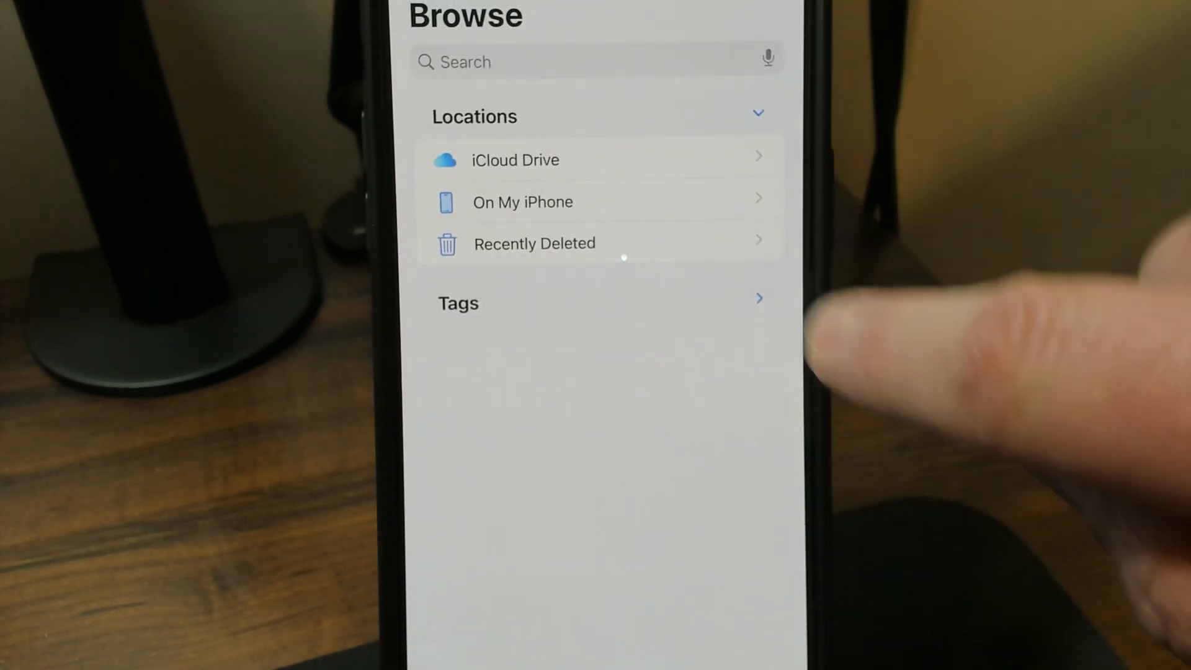
# Open the Recently Deleted location showing the four deleted images and videos.
pyautogui.click(533, 243)
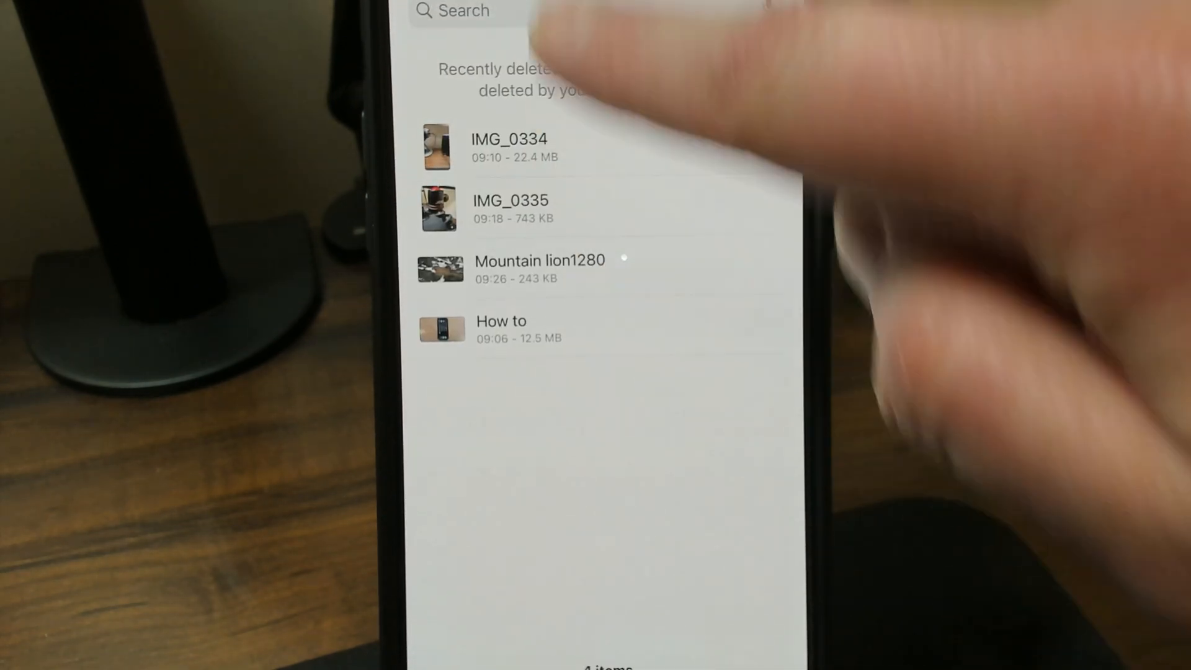